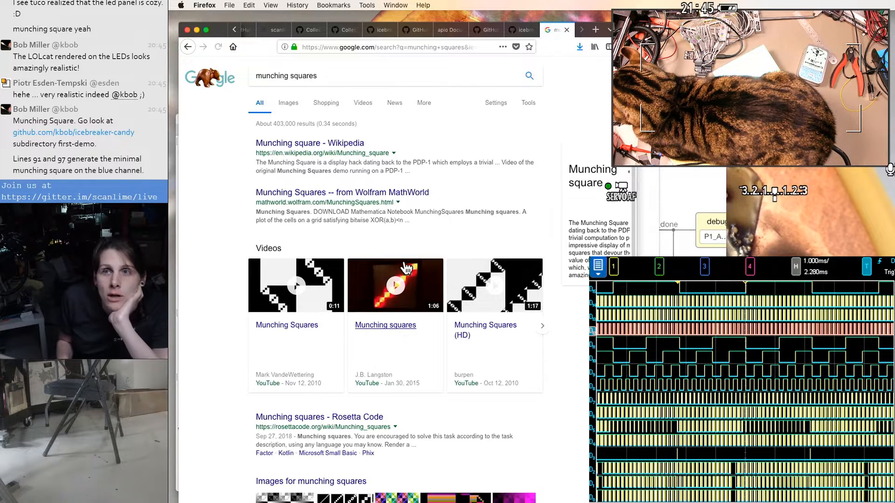
- Open the 'Munching Squares -- from Wolfram MathWorld' result and scroll through the article
click(394, 285)
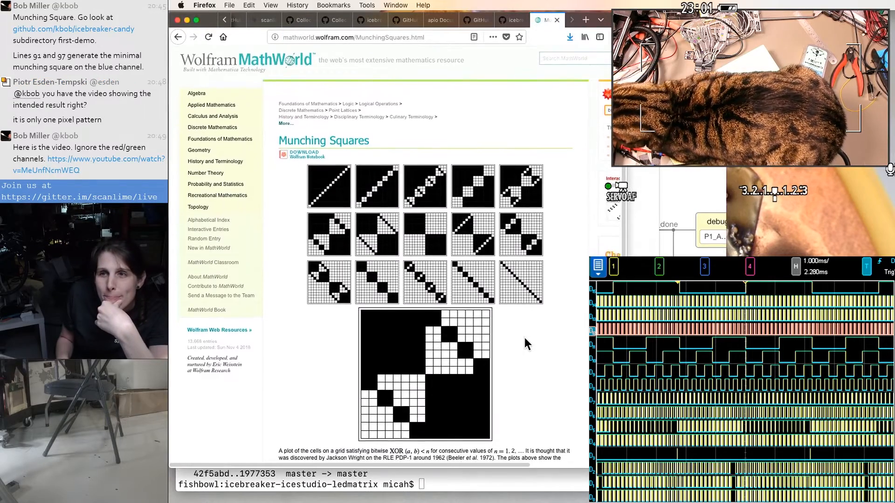
scroll(down, 3)
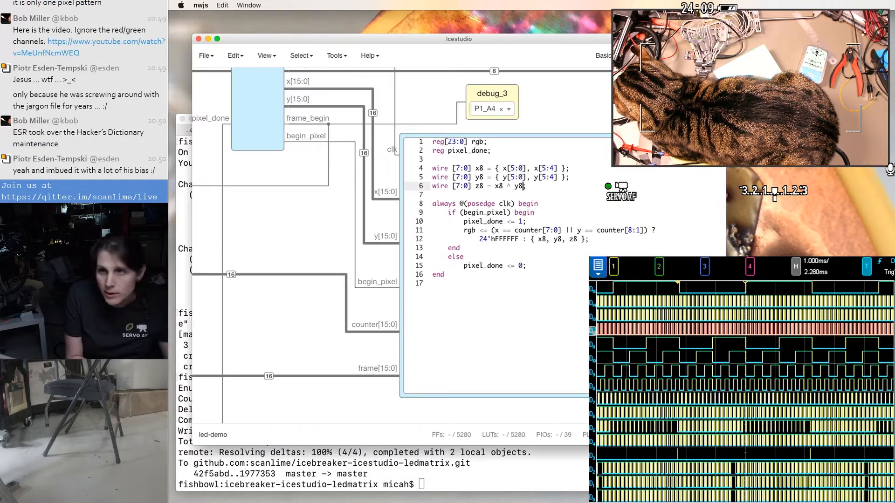
- Replace 'x8 ^ y8' on line 6 with 'frame[7:0]' so z8 uses the frame counter
text(^)
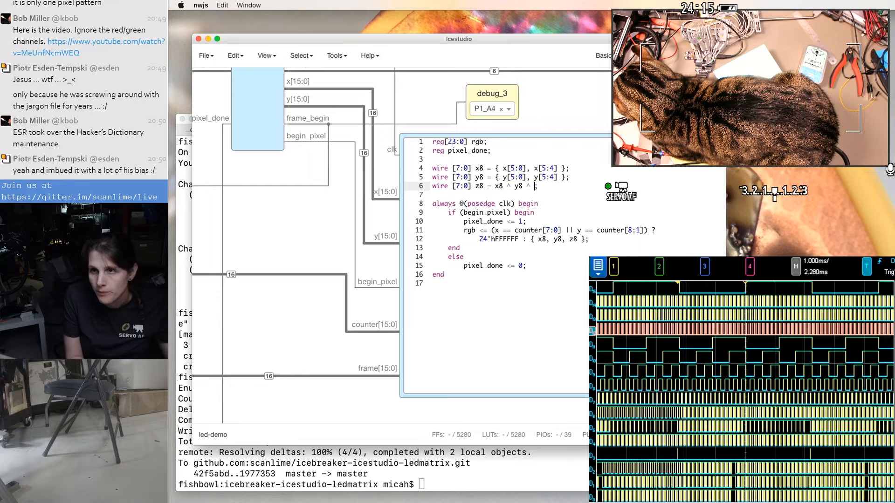
text(frame[7:0)
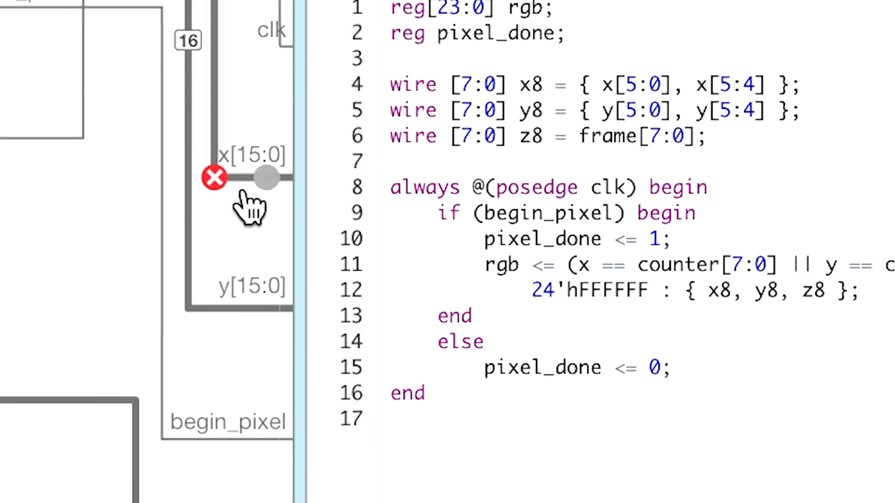
scroll(down, 3)
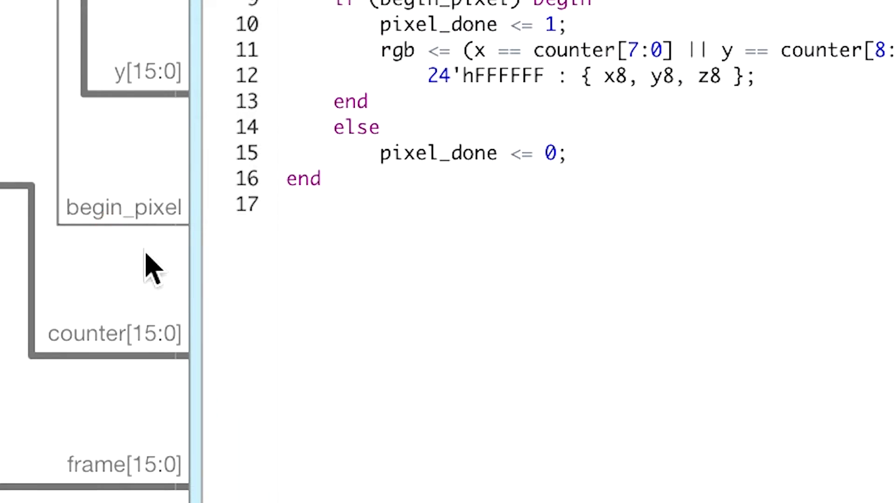
scroll(down, 3)
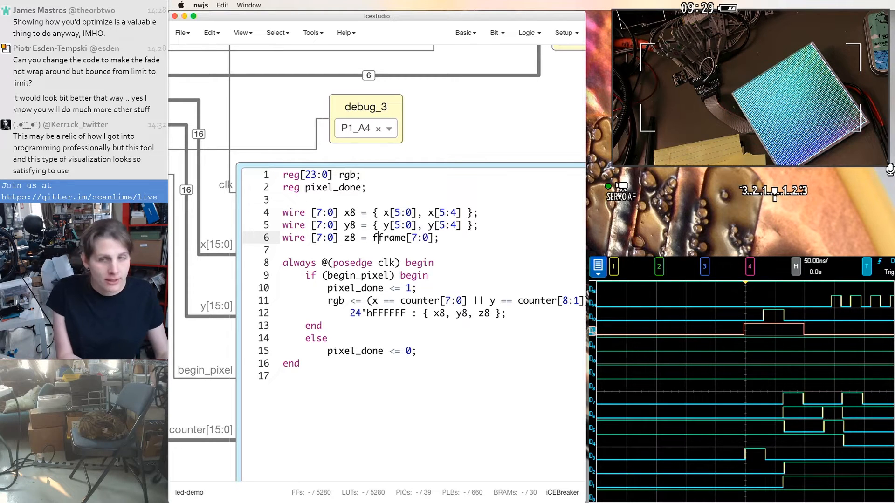
- Rewrite line 6 as 'wire [7:0] z8 = frame[8] ? ~frame[7:0] : frame[7:0];'
text(rame[8])
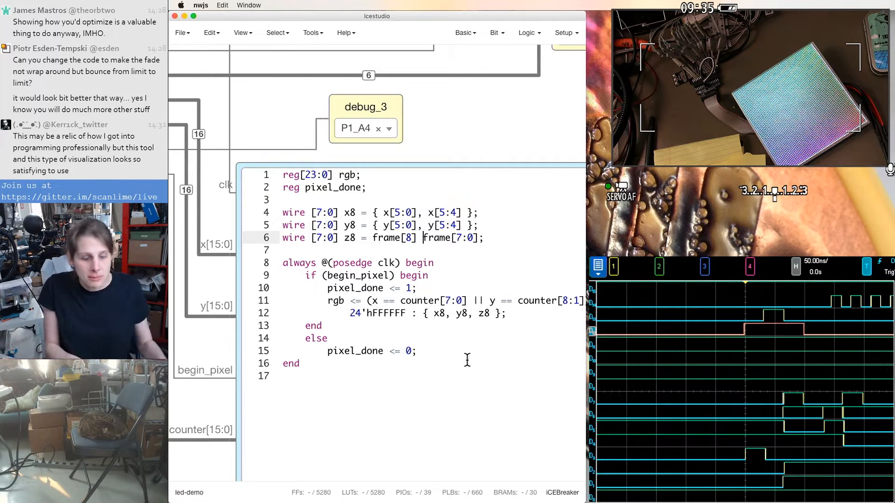
text(?  :)
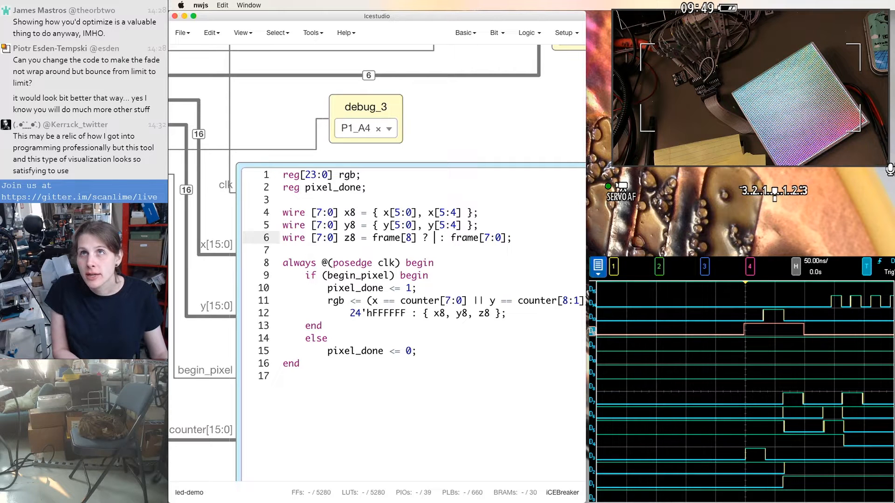
text(~)
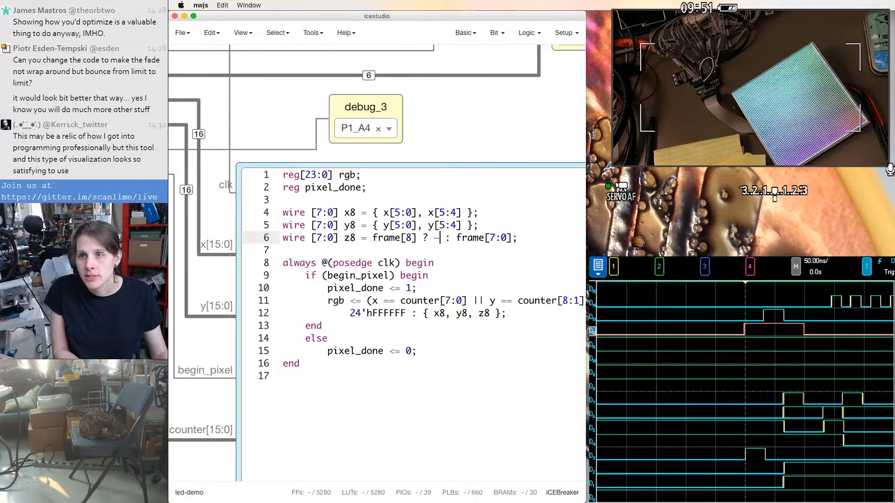
text(frame[])
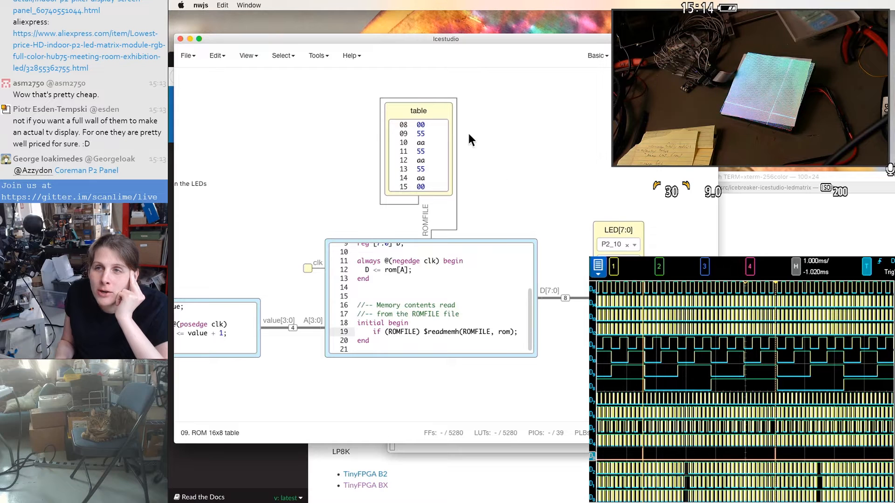
- Drag horizontally across the ROM 16x8 table example in Icestudio
drag(419, 110, 461, 110)
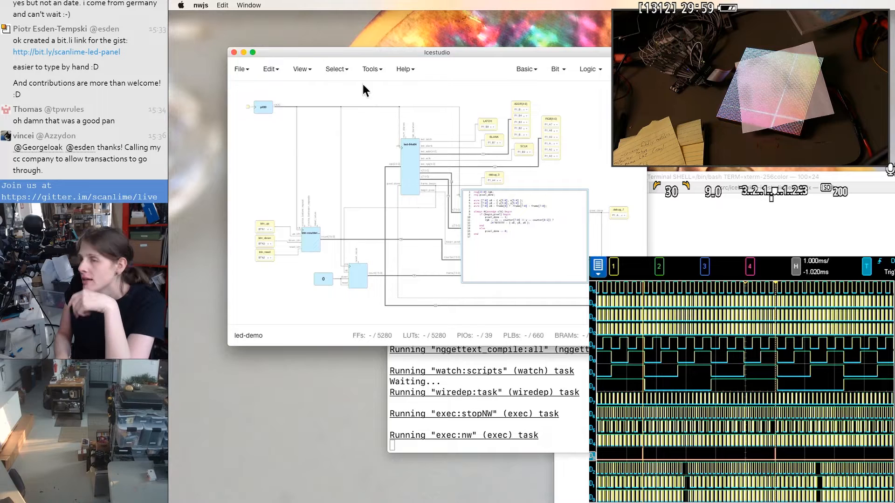
- Drag the led-demo Icestudio window up and to the left
drag(436, 52, 389, 41)
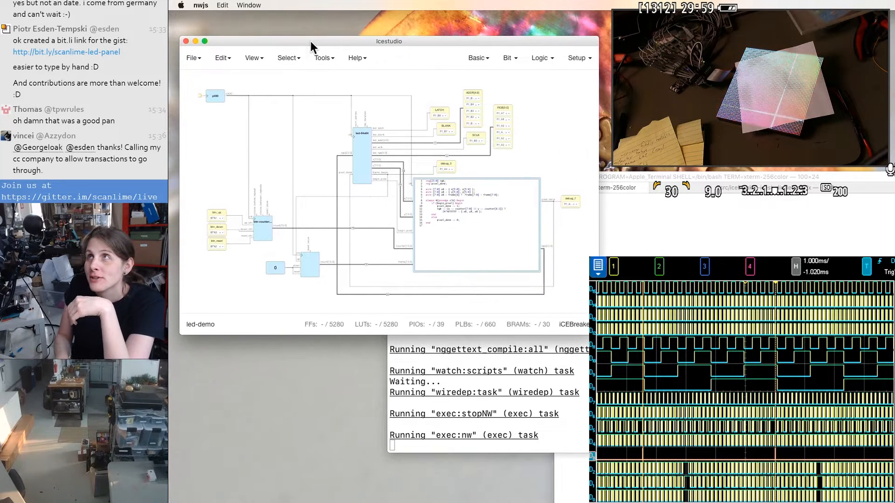
mouse_move(571, 308)
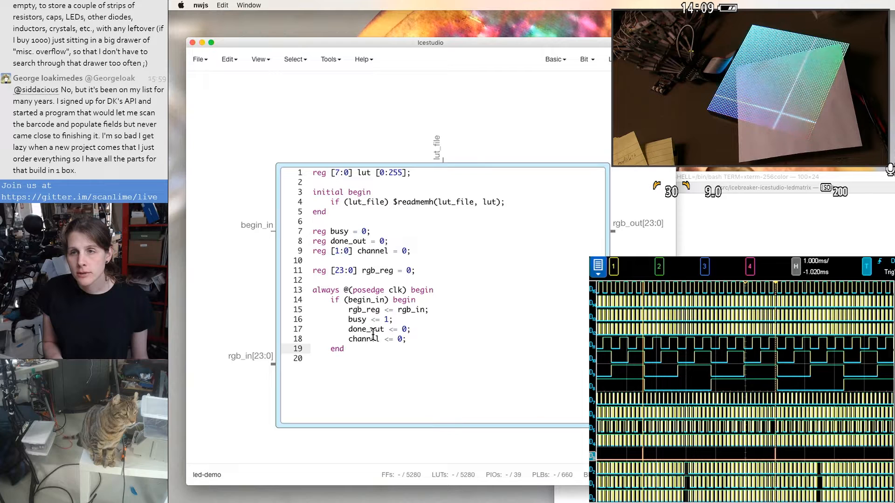
mouse_move(231, 304)
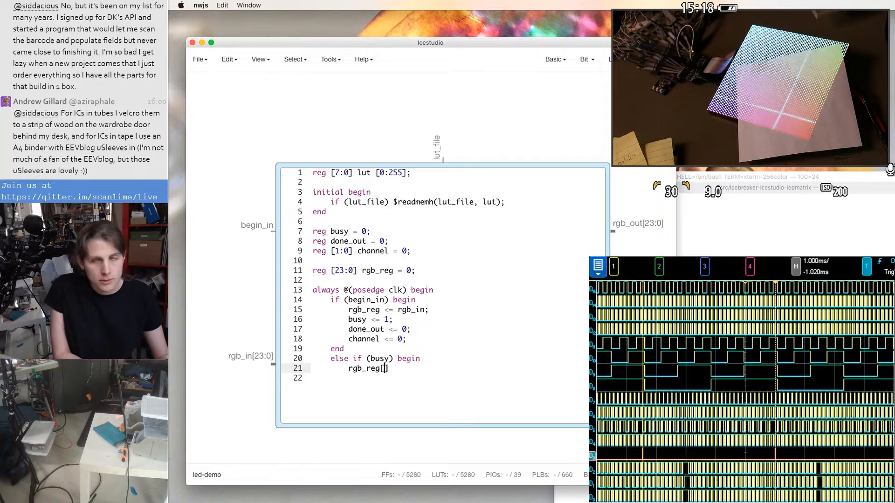
- Write the channel slice index '[7+(channel*8):channel*8]' in the busy-branch LUT assignment
text(7)
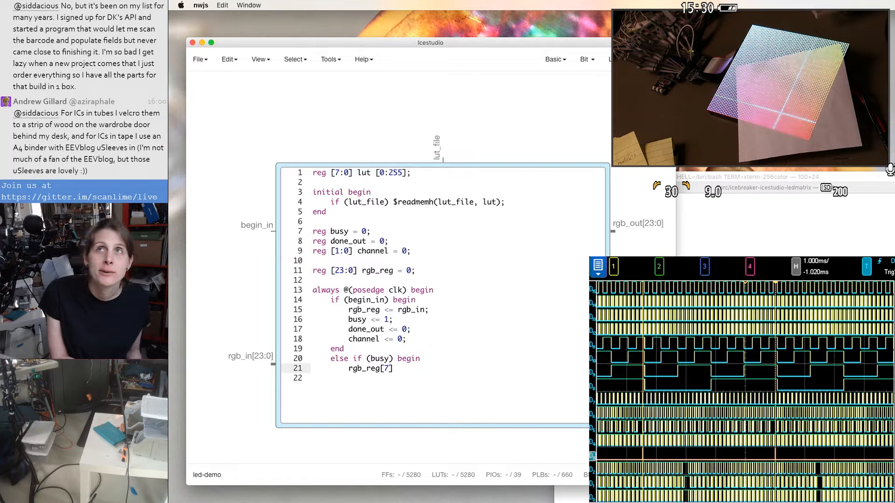
text(+(channel*8):channel*8)
text(done_out <= 1)
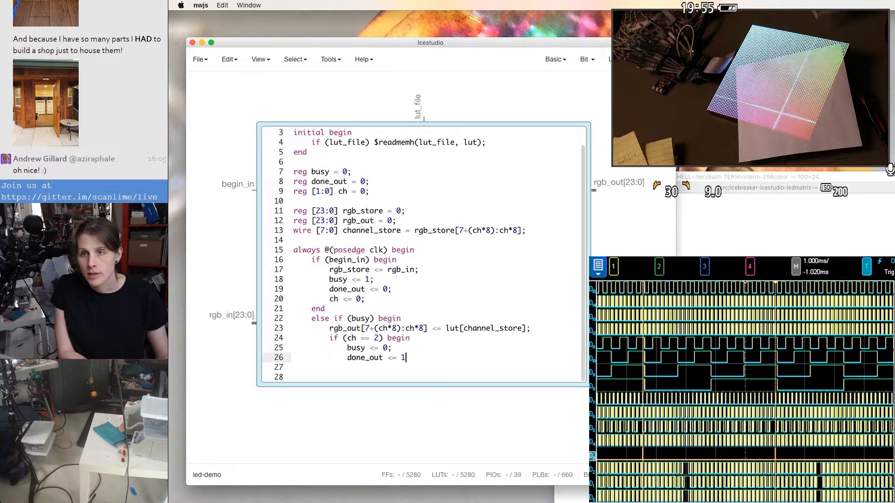
- Terminate the channel-counter statement with ';' and double-click to select code in the gamma block
text(;)
text(ch <= ch + 1;)
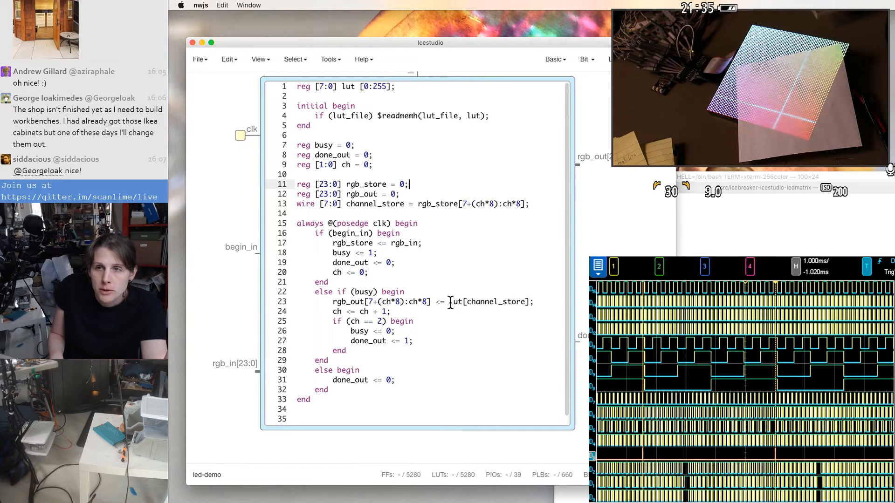
double_click(488, 302)
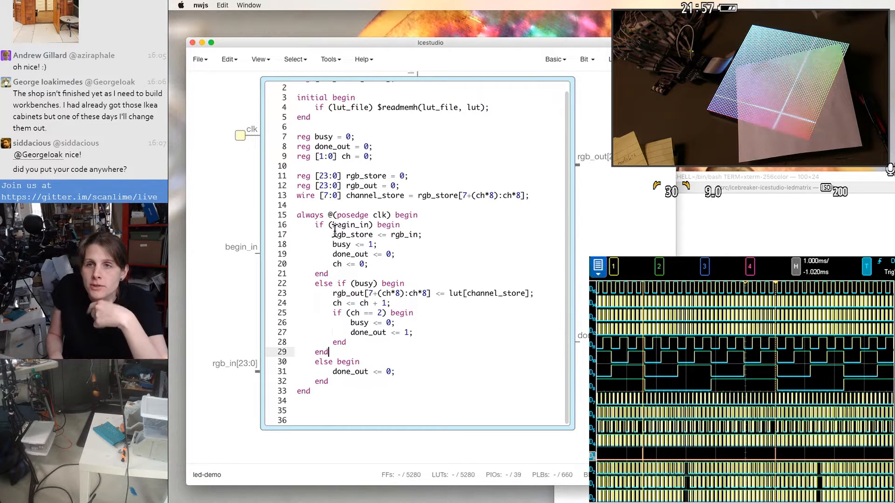
mouse_move(576, 252)
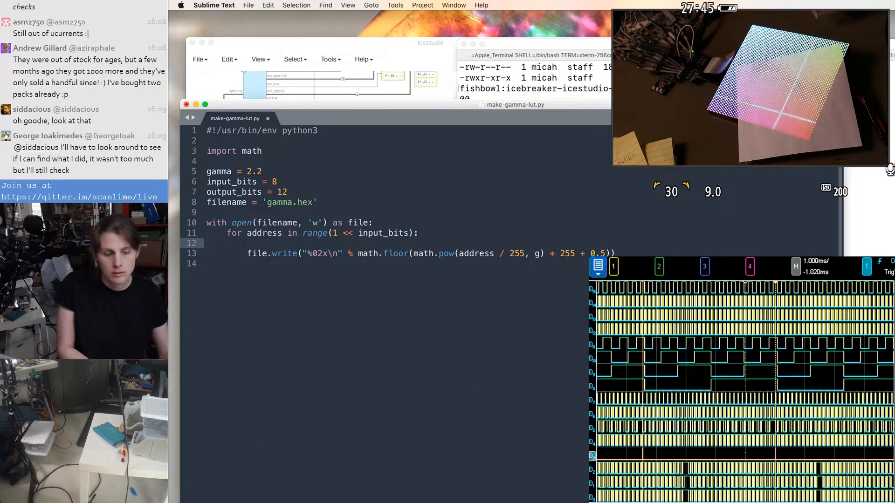
- Type 'param = add' into the make-gamma-lut.py script
text(param = add)
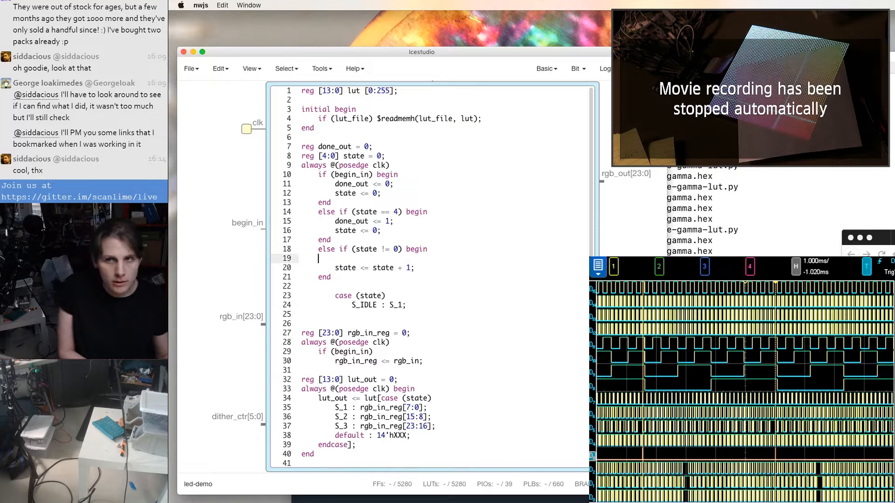
text(done_out <= 0;)
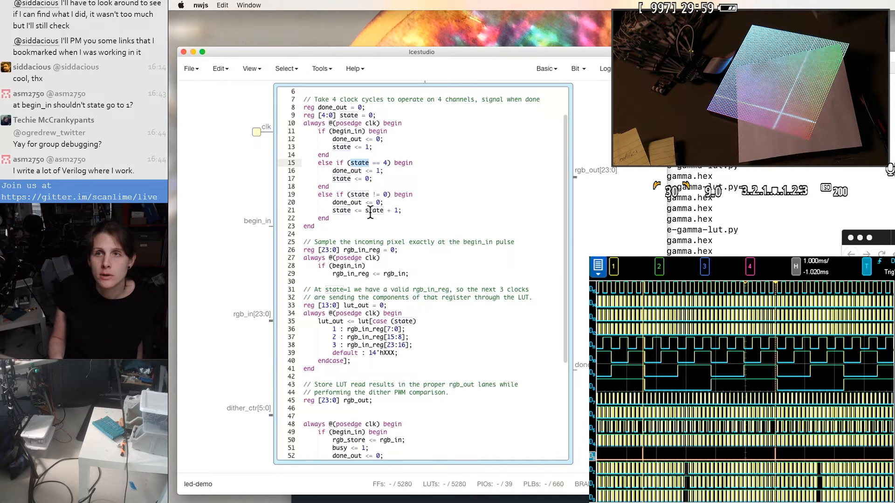
scroll(down, 3)
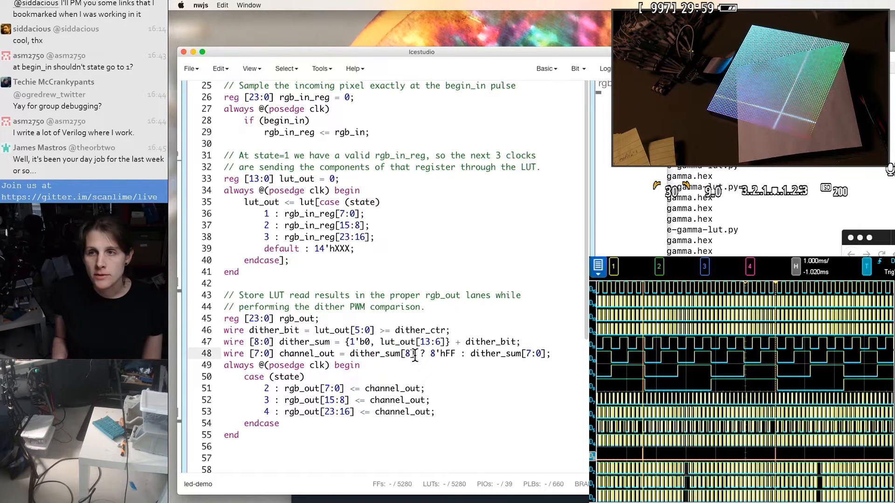
double_click(442, 353)
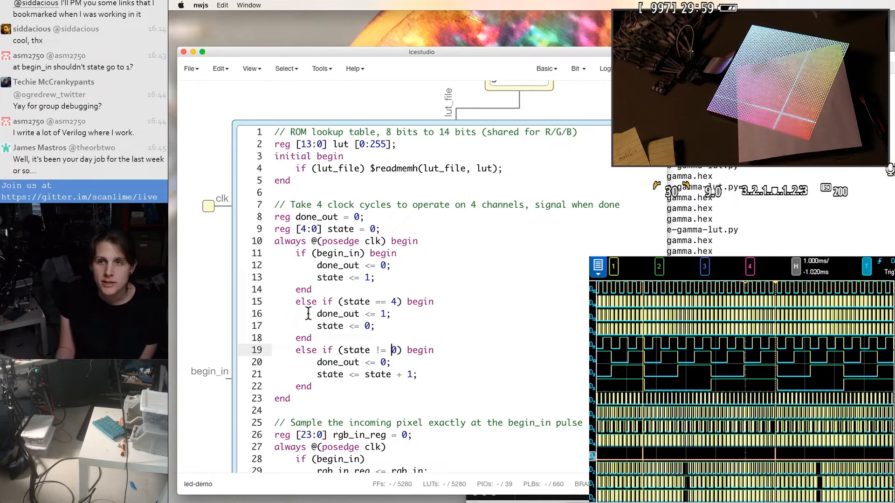
- Scroll through the gamma block code, selecting the state check variable and lut_out
double_click(336, 253)
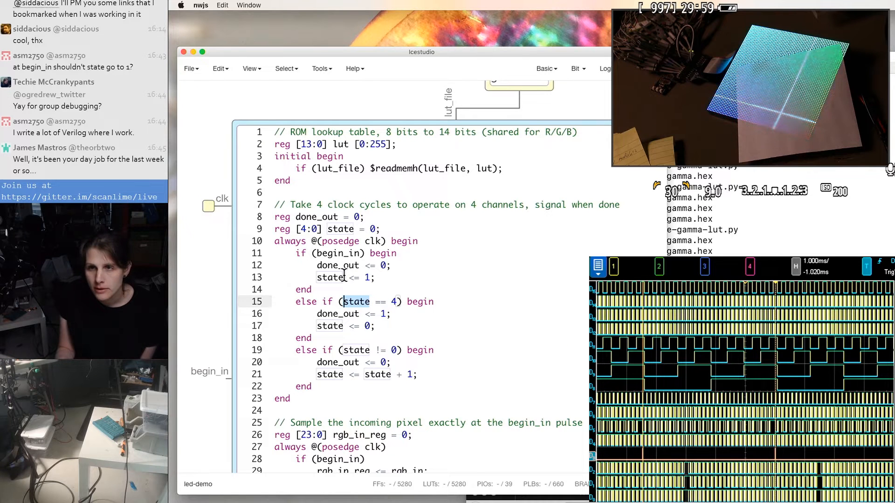
scroll(down, 3)
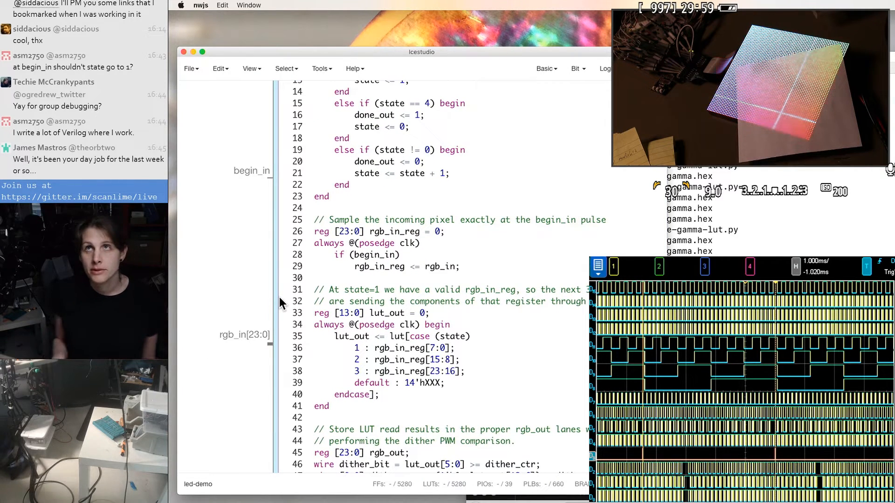
scroll(down, 3)
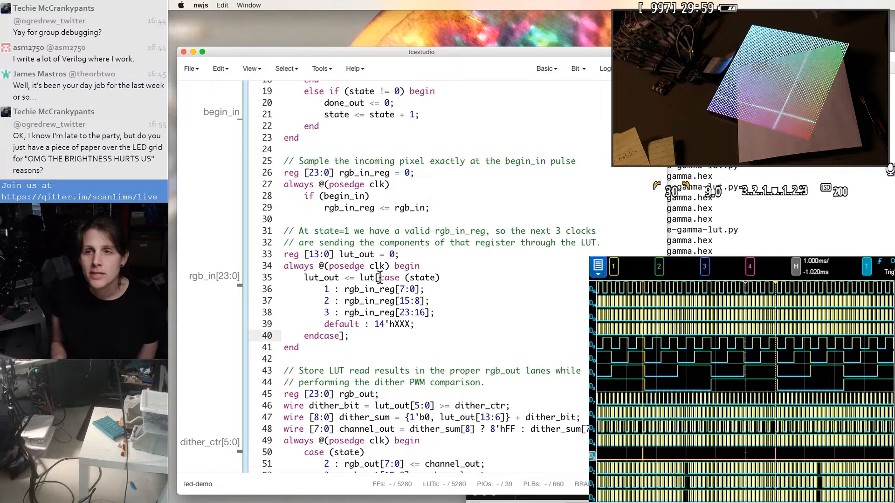
drag(381, 277, 342, 335)
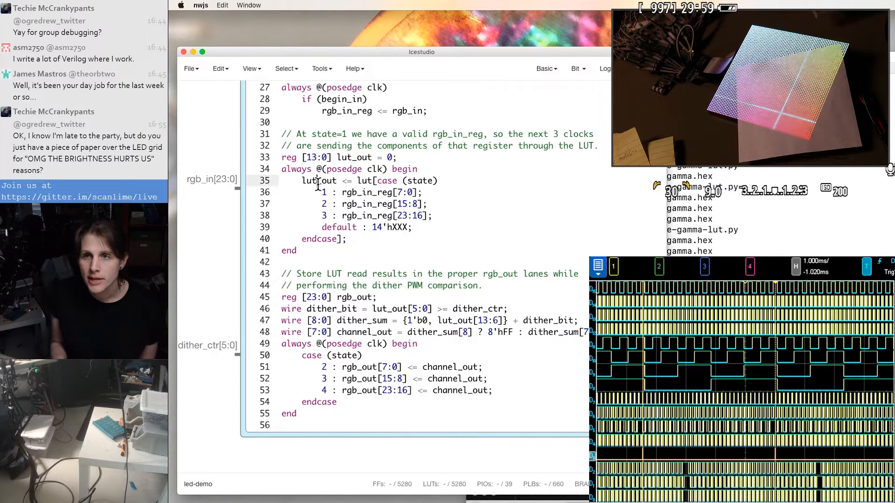
double_click(317, 181)
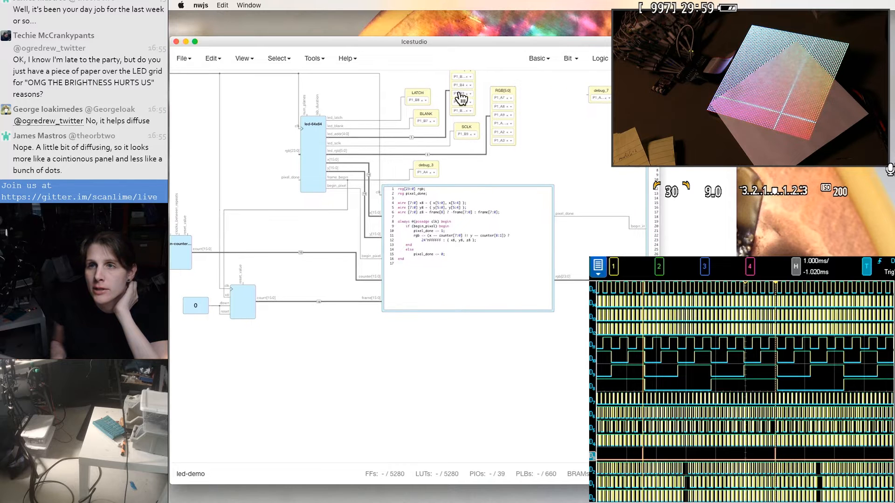
- Deselect on the canvas and drag the small block beside the gamma code block
click(569, 59)
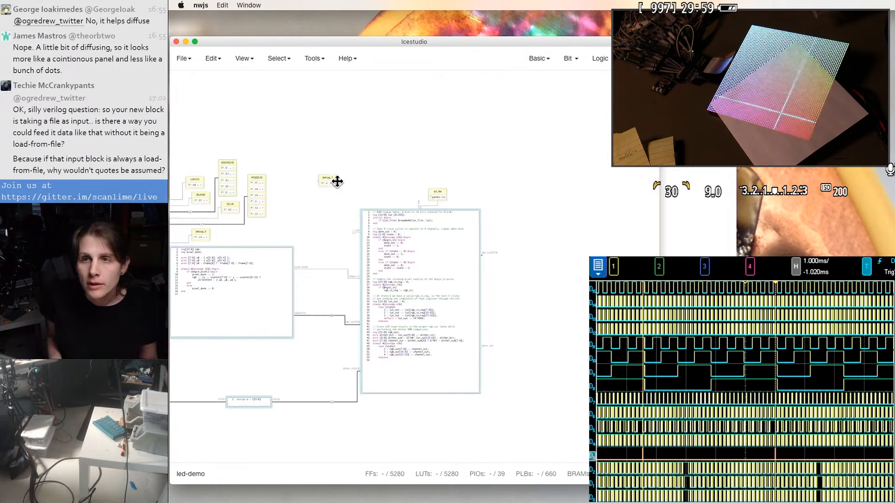
drag(325, 182, 519, 222)
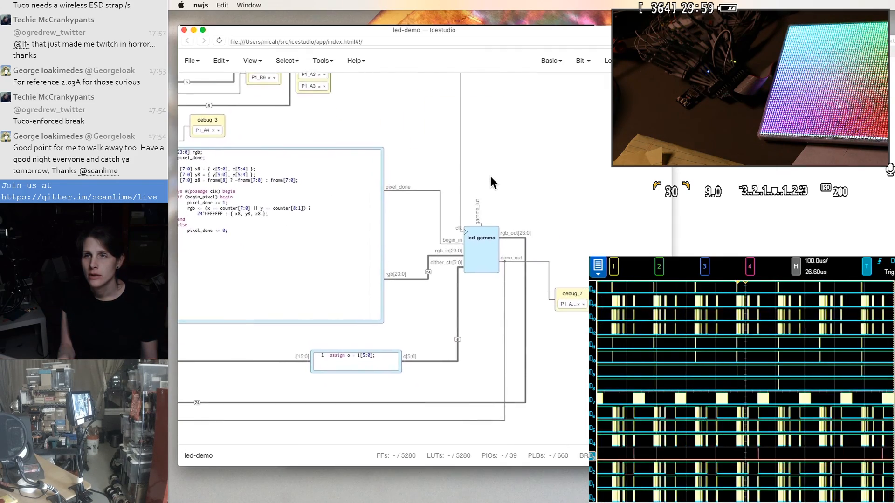
scroll(down, 3)
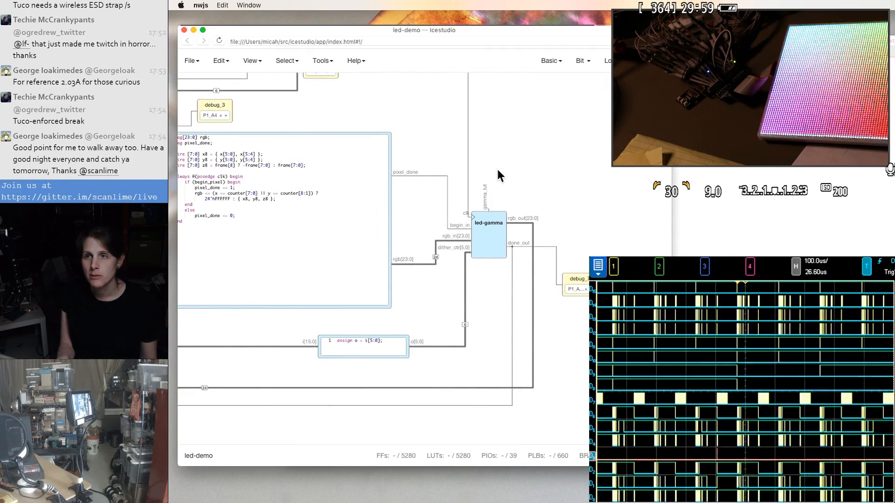